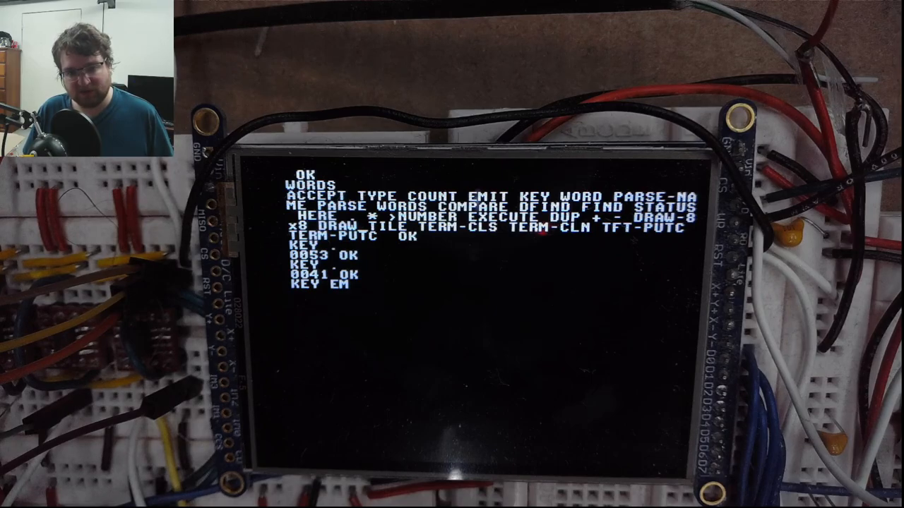
# - Enter KEY EMIT at the OK prompt so a keypress is echoed on screen
pyautogui.write('IT')
pyautogui.write('-2')
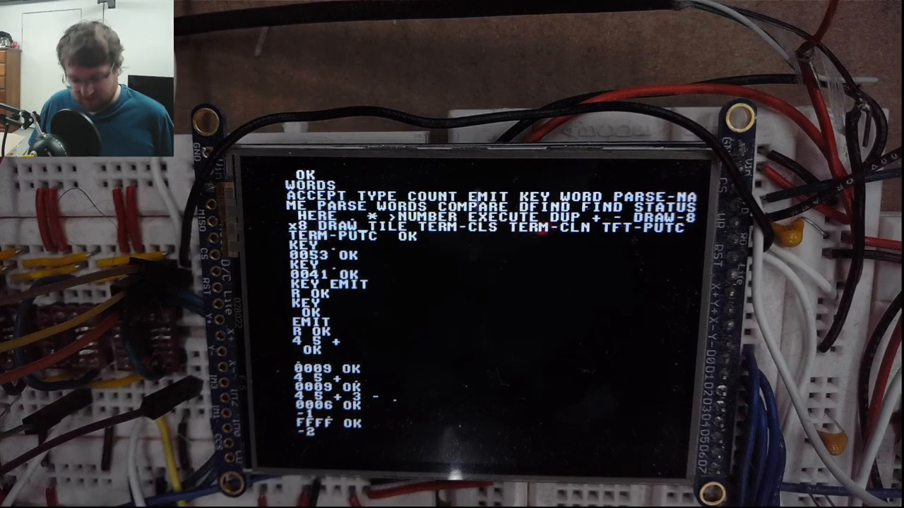
# - Evaluate -2 and print it, showing FFFE in hex
pyautogui.press('Return')
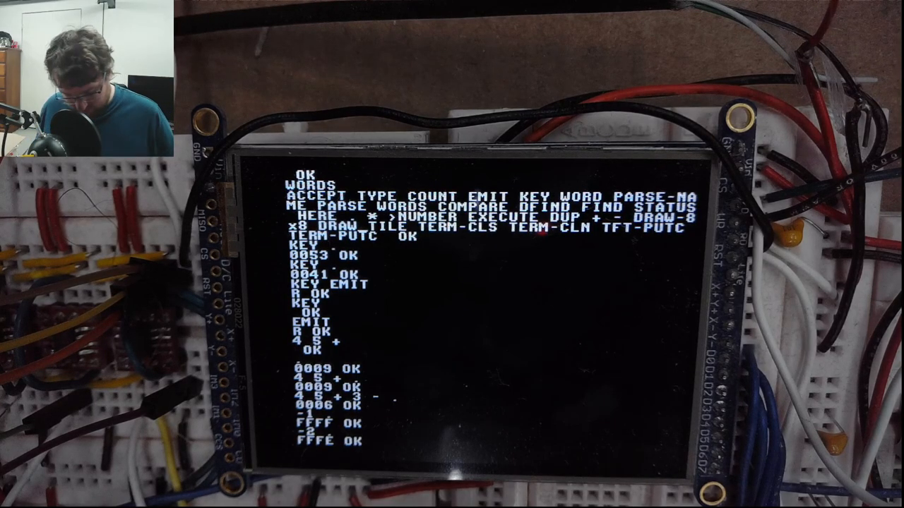